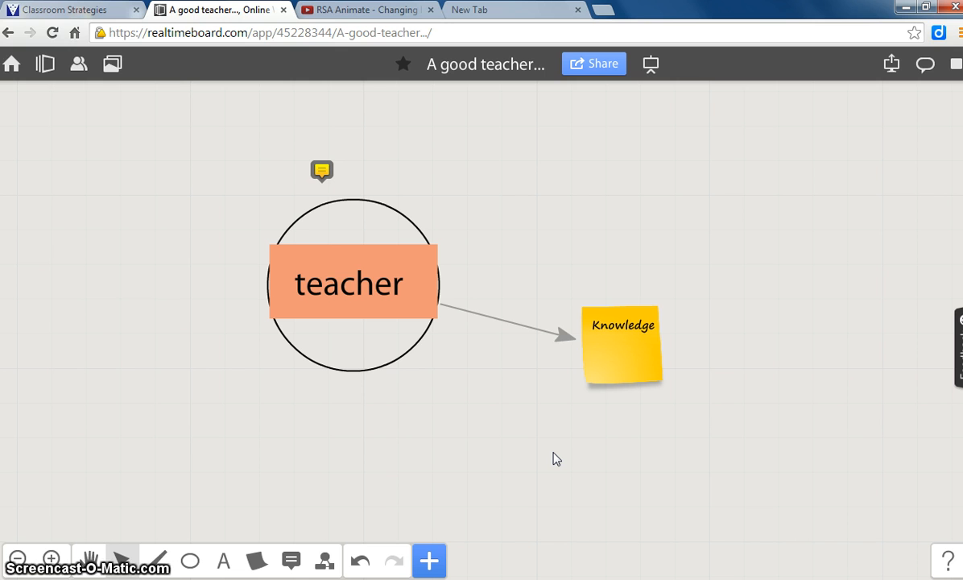
mouse_move(541, 475)
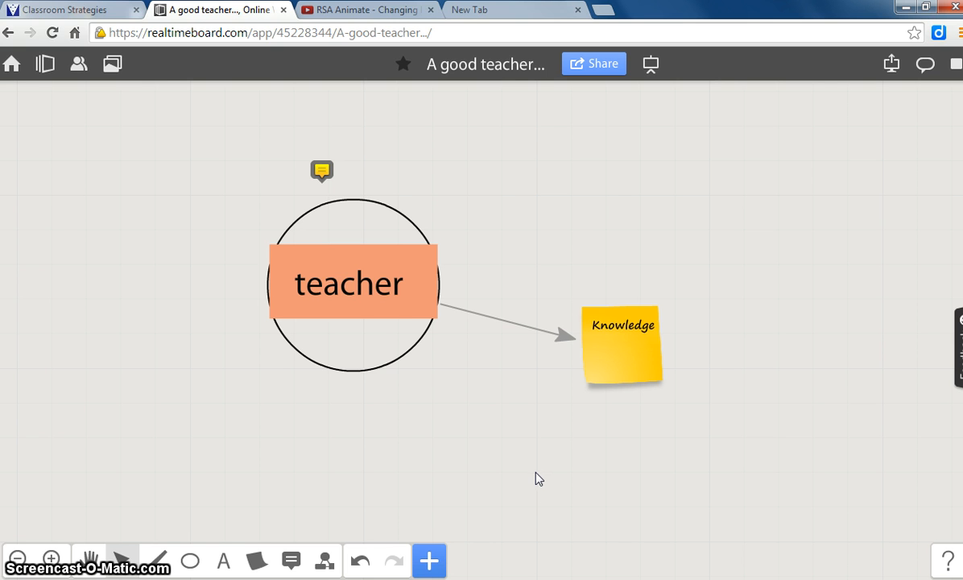
Start adding a video by URL and grab the YouTube address from its tab
click(429, 561)
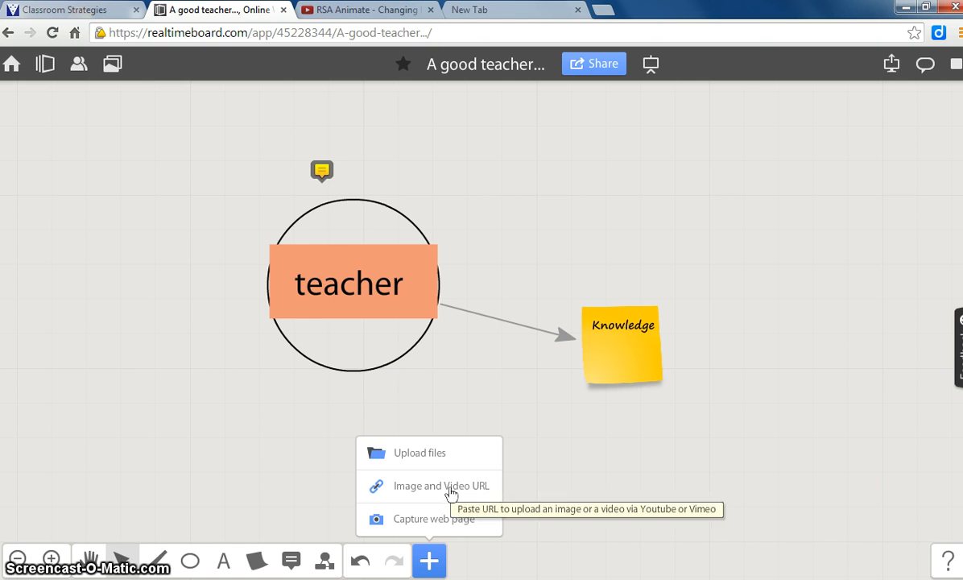
click(442, 486)
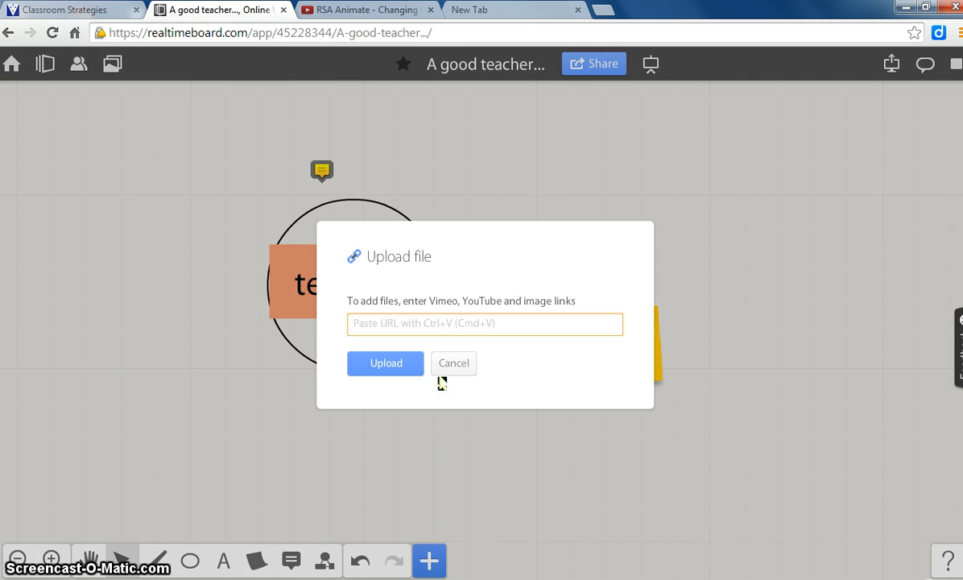
click(367, 9)
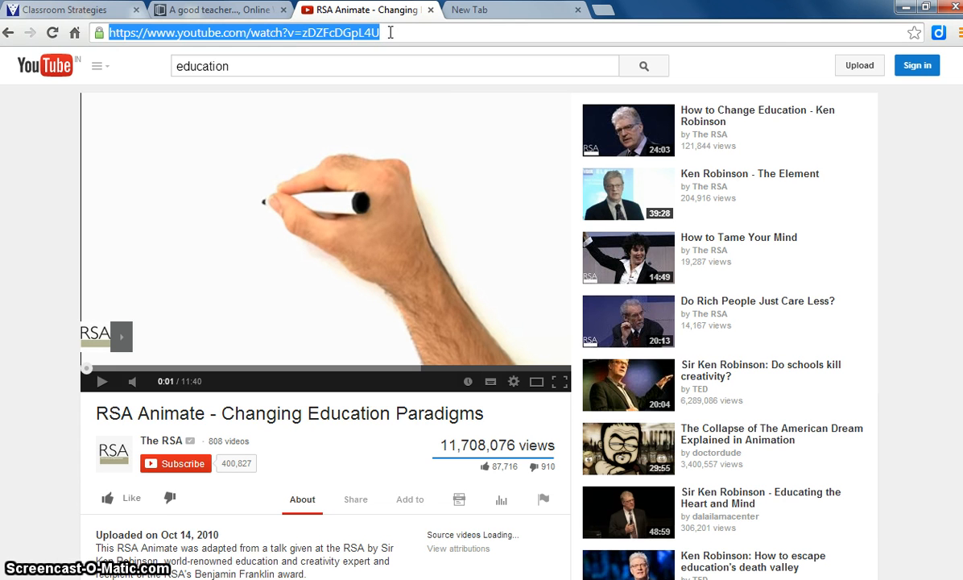
mouse_move(393, 56)
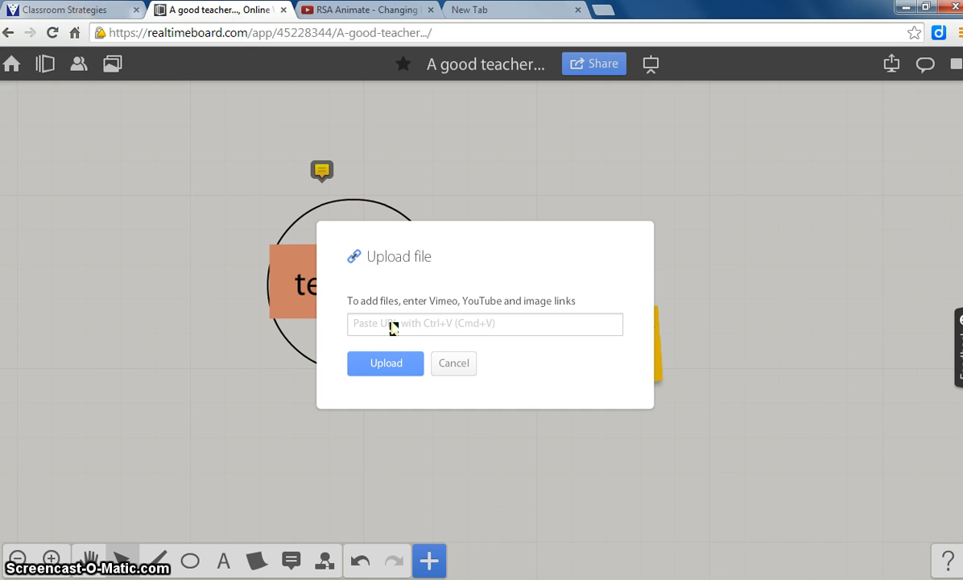
right_click(393, 323)
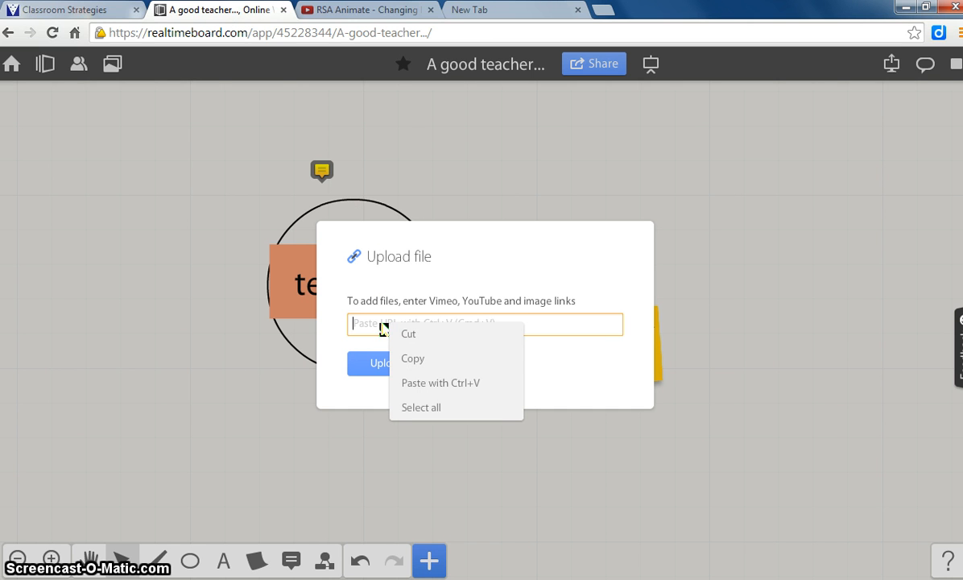
mouse_move(435, 388)
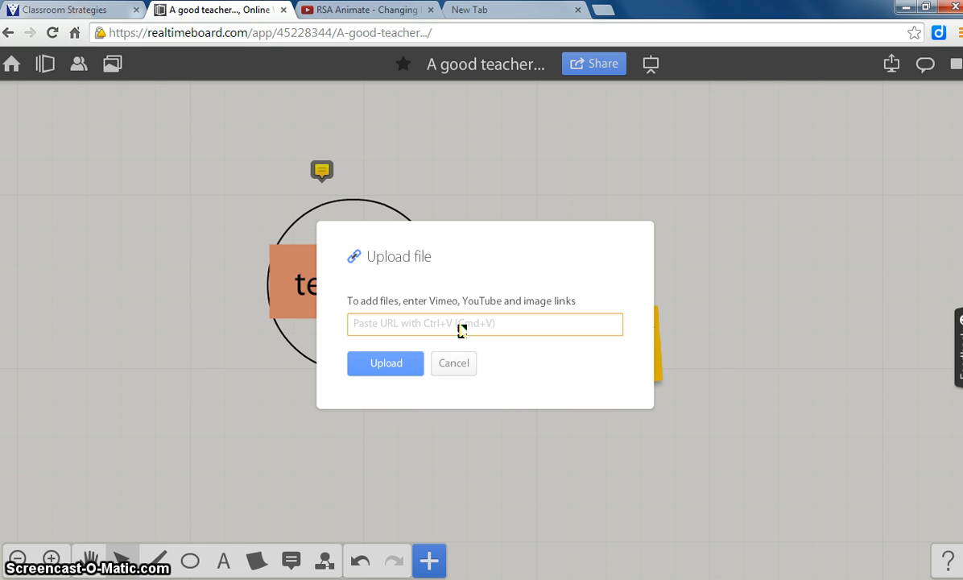
click(485, 324)
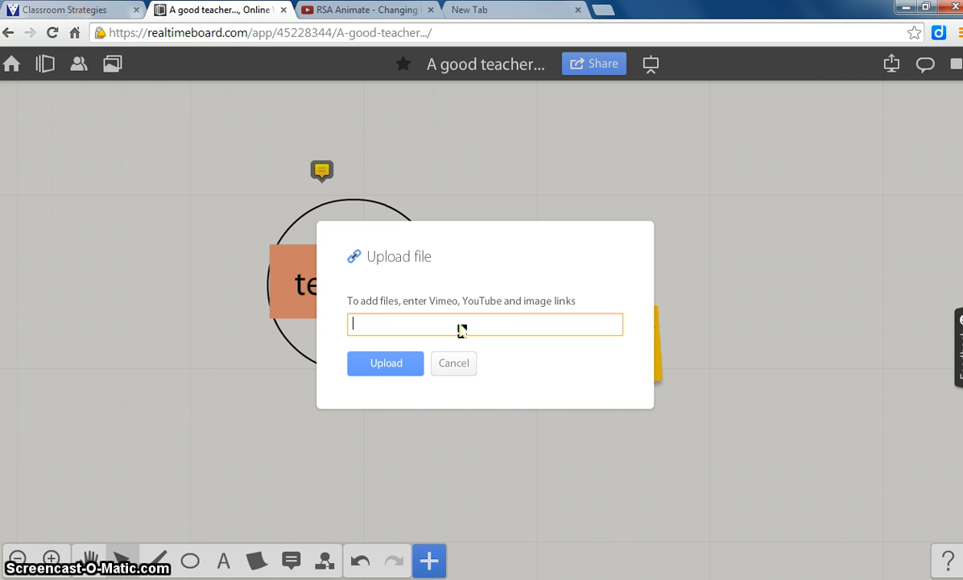
text(https://www.youtube.com/watch?v=zDZFcDGpL4U)
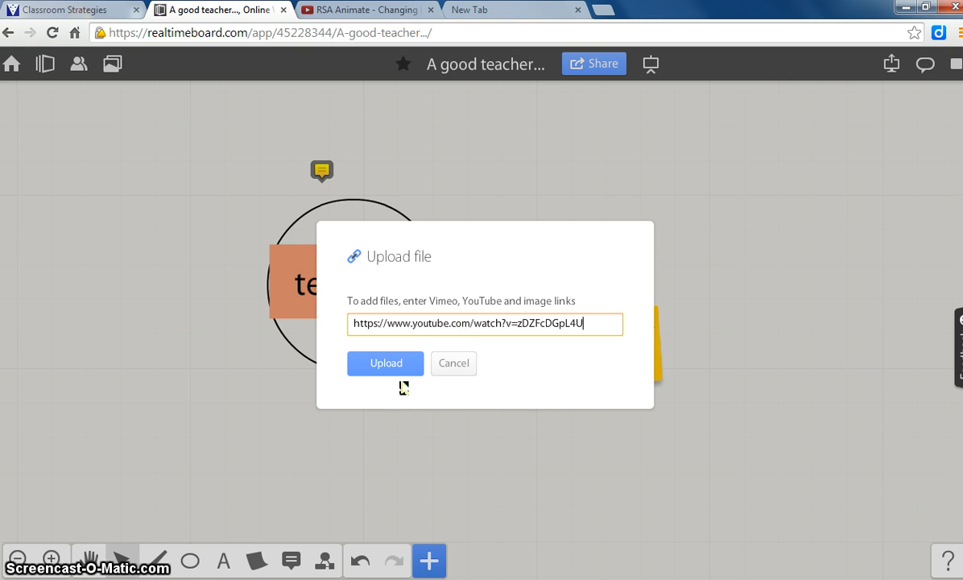
click(385, 364)
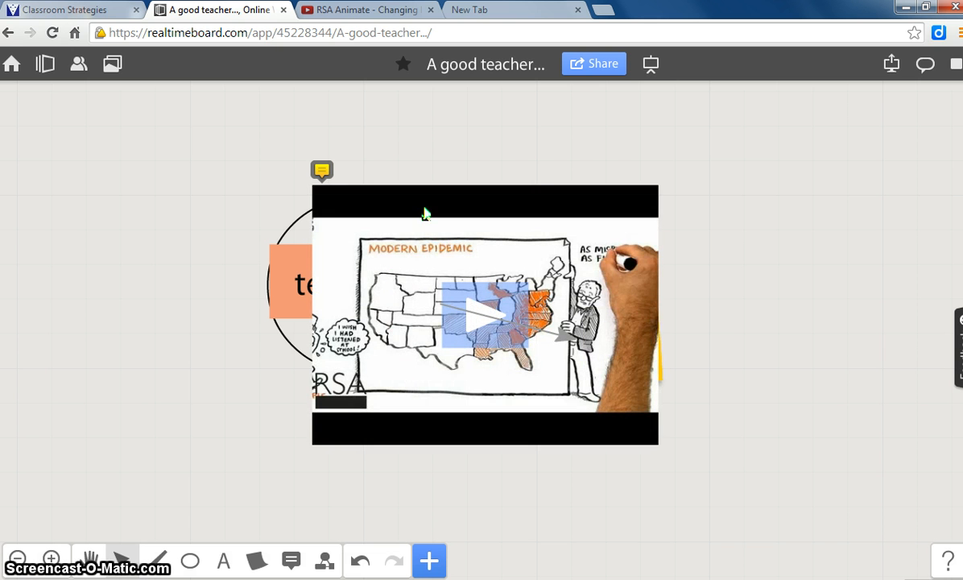
mouse_move(662, 193)
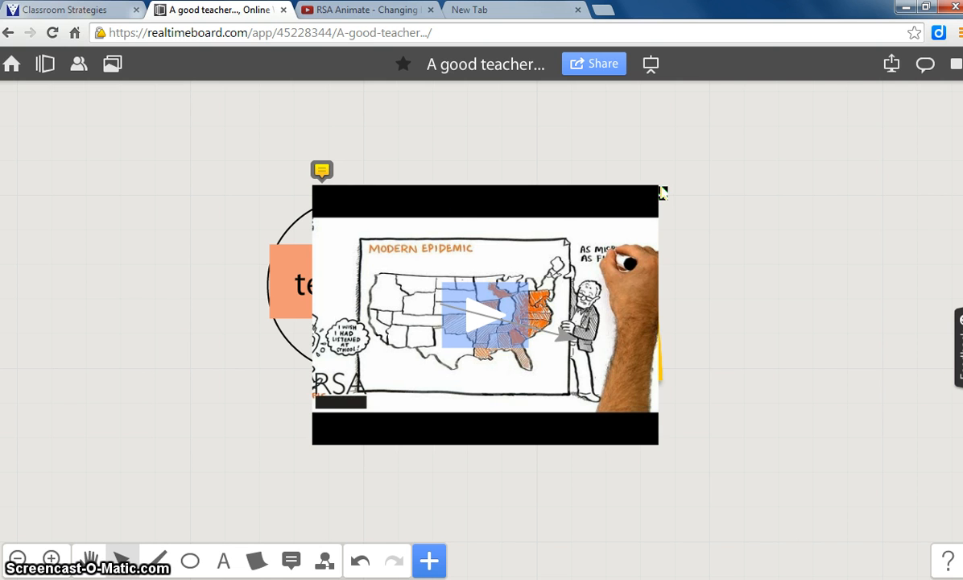
Shrink the embedded video to a thumbnail and place it just above the Knowledge sticky note
click(484, 314)
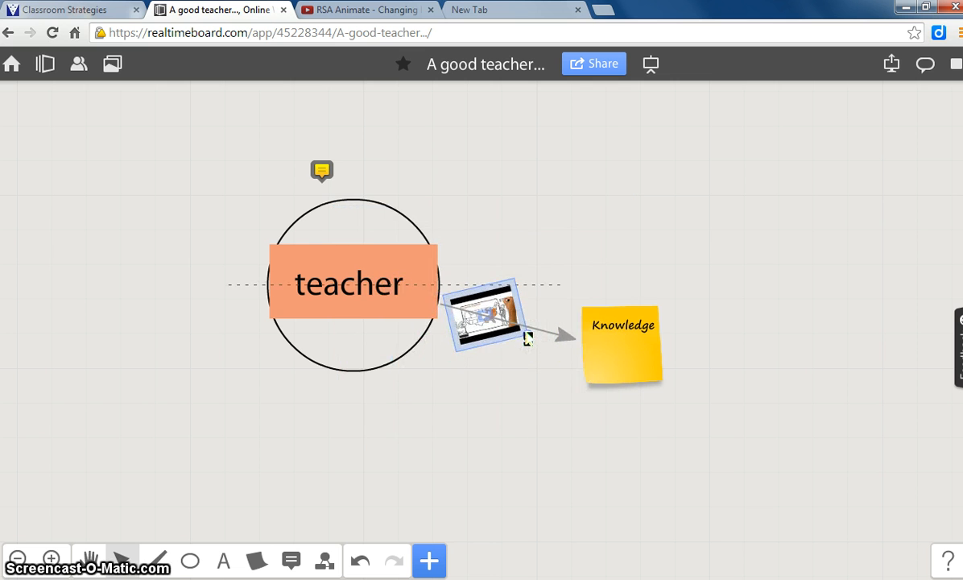
drag(483, 315, 674, 250)
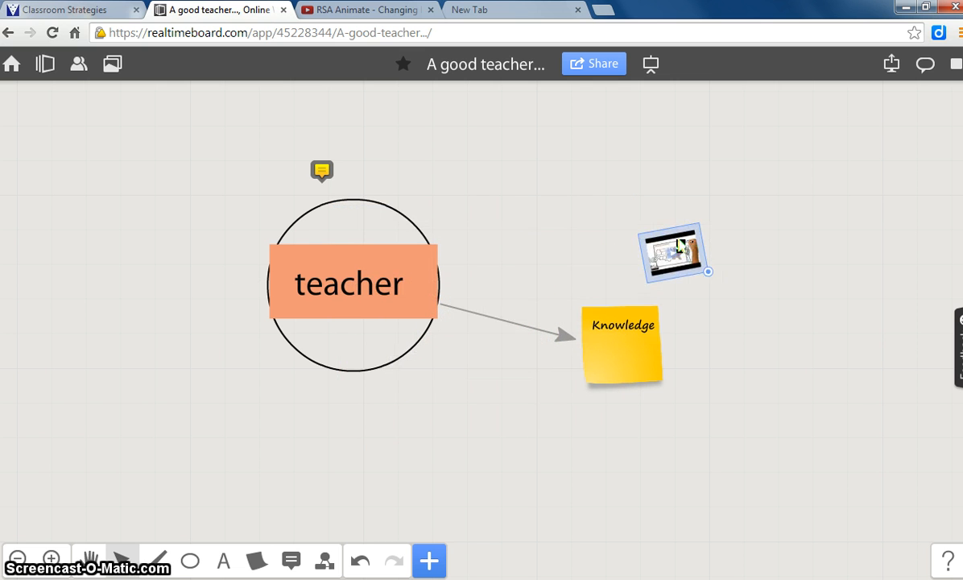
drag(674, 252, 620, 281)
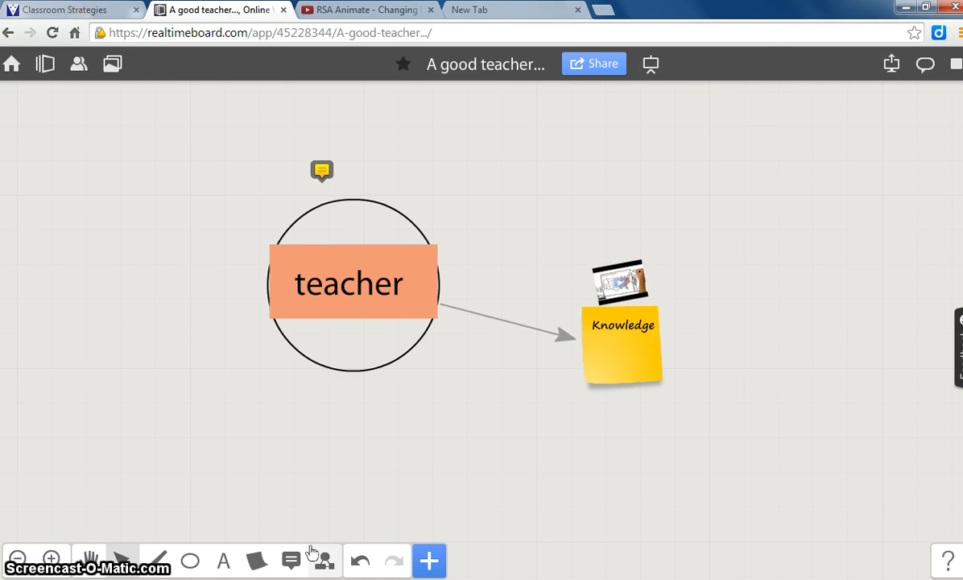
click(429, 561)
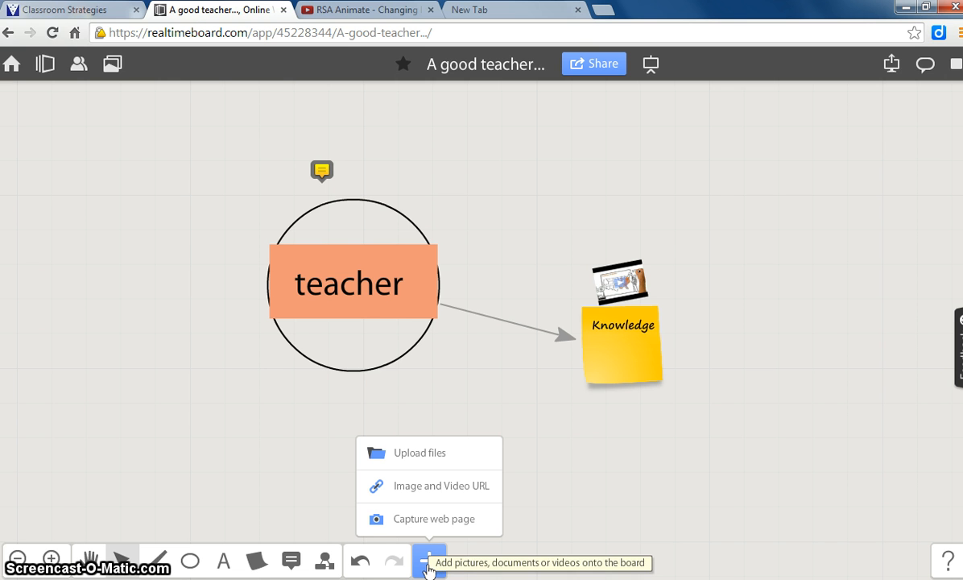
mouse_move(441, 523)
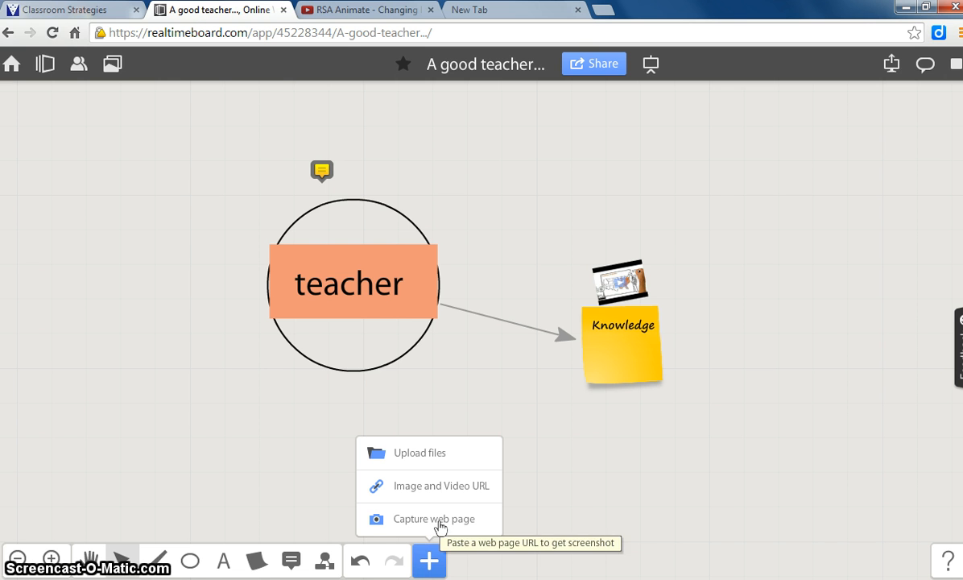
click(422, 518)
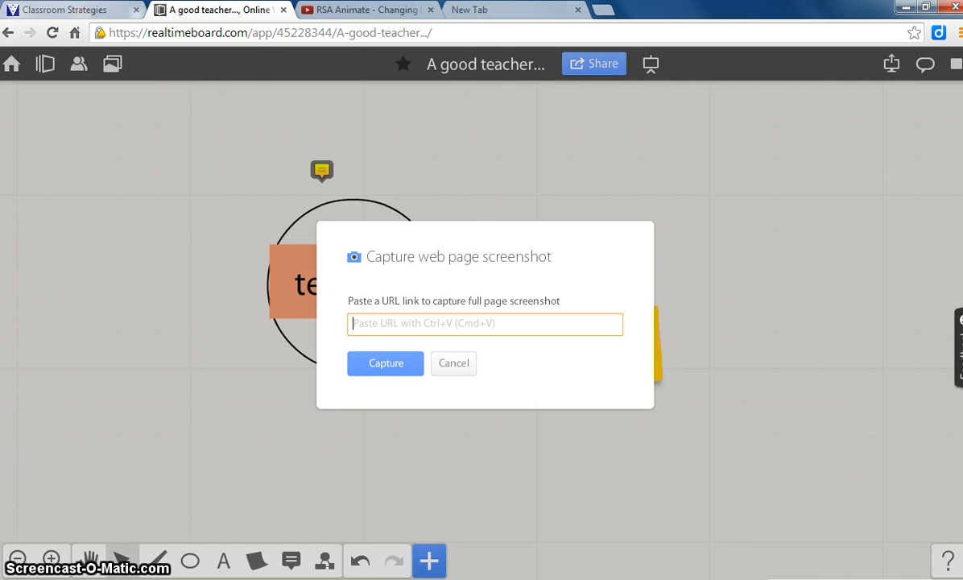
click(67, 10)
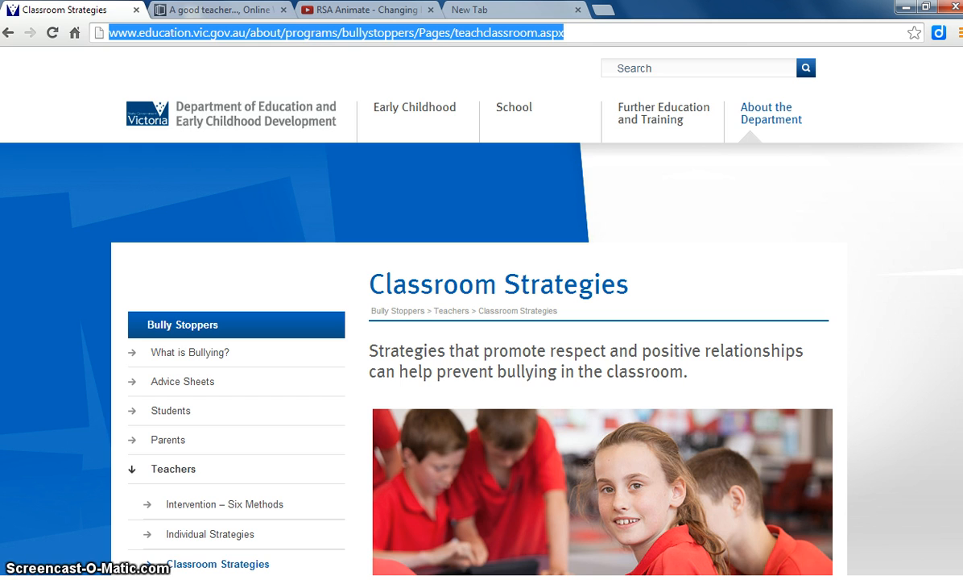
click(217, 10)
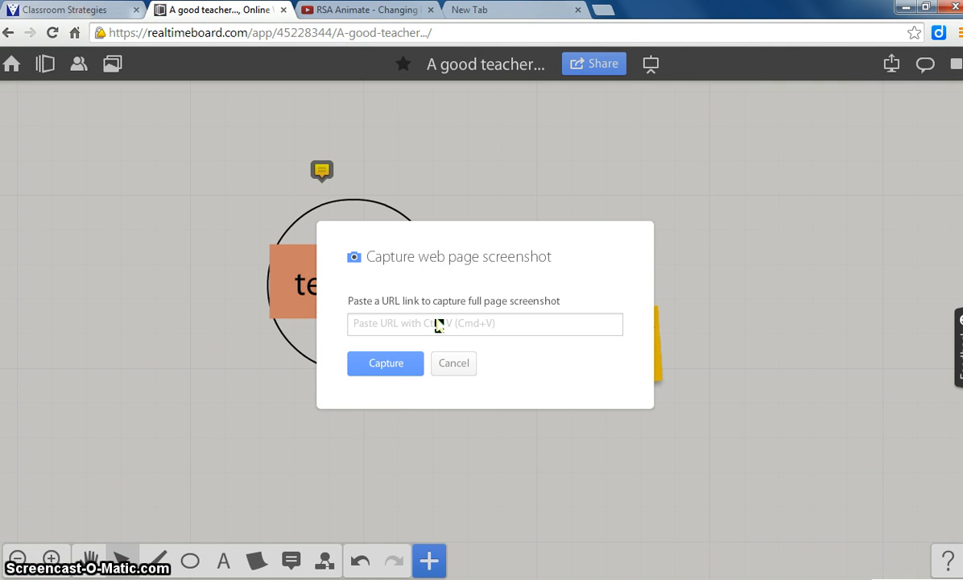
click(485, 323)
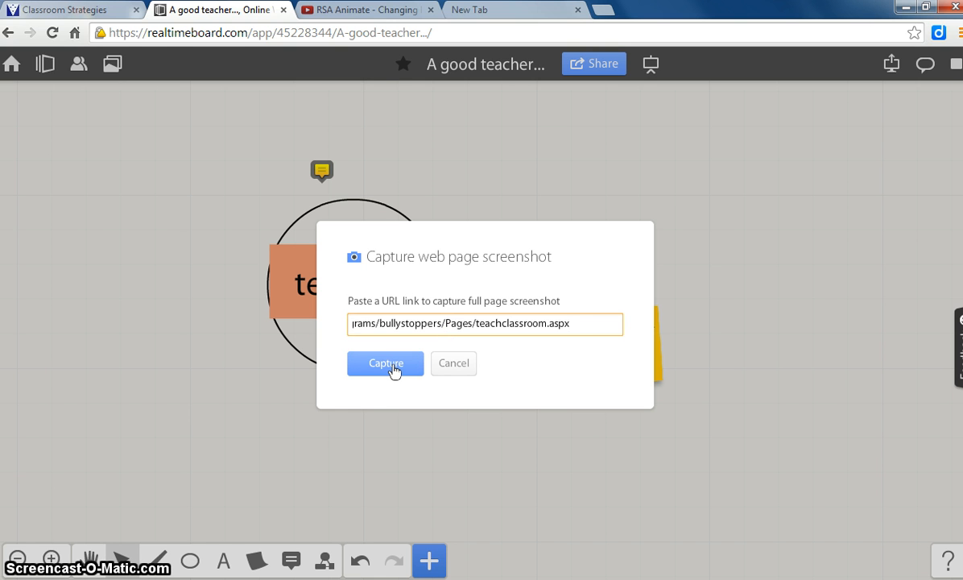
click(385, 364)
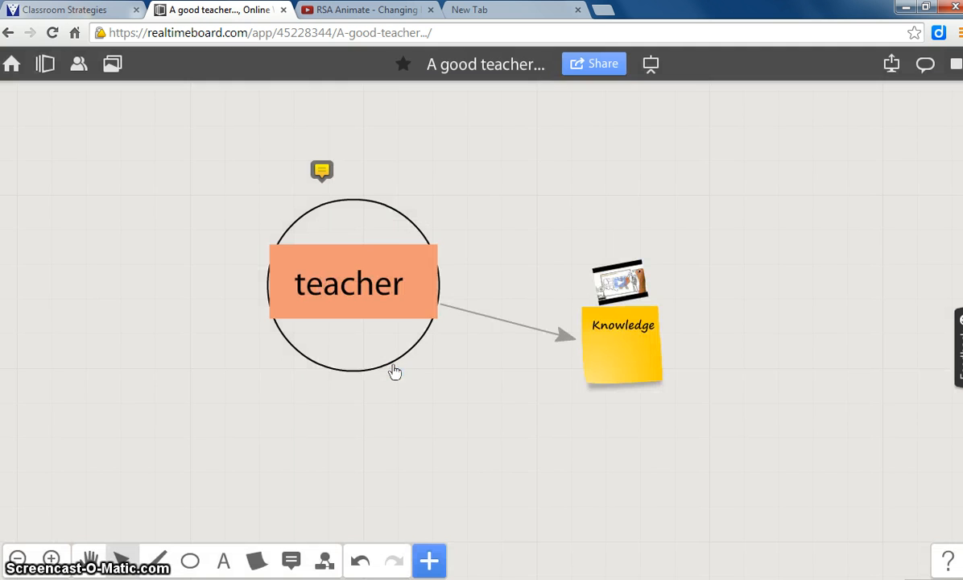